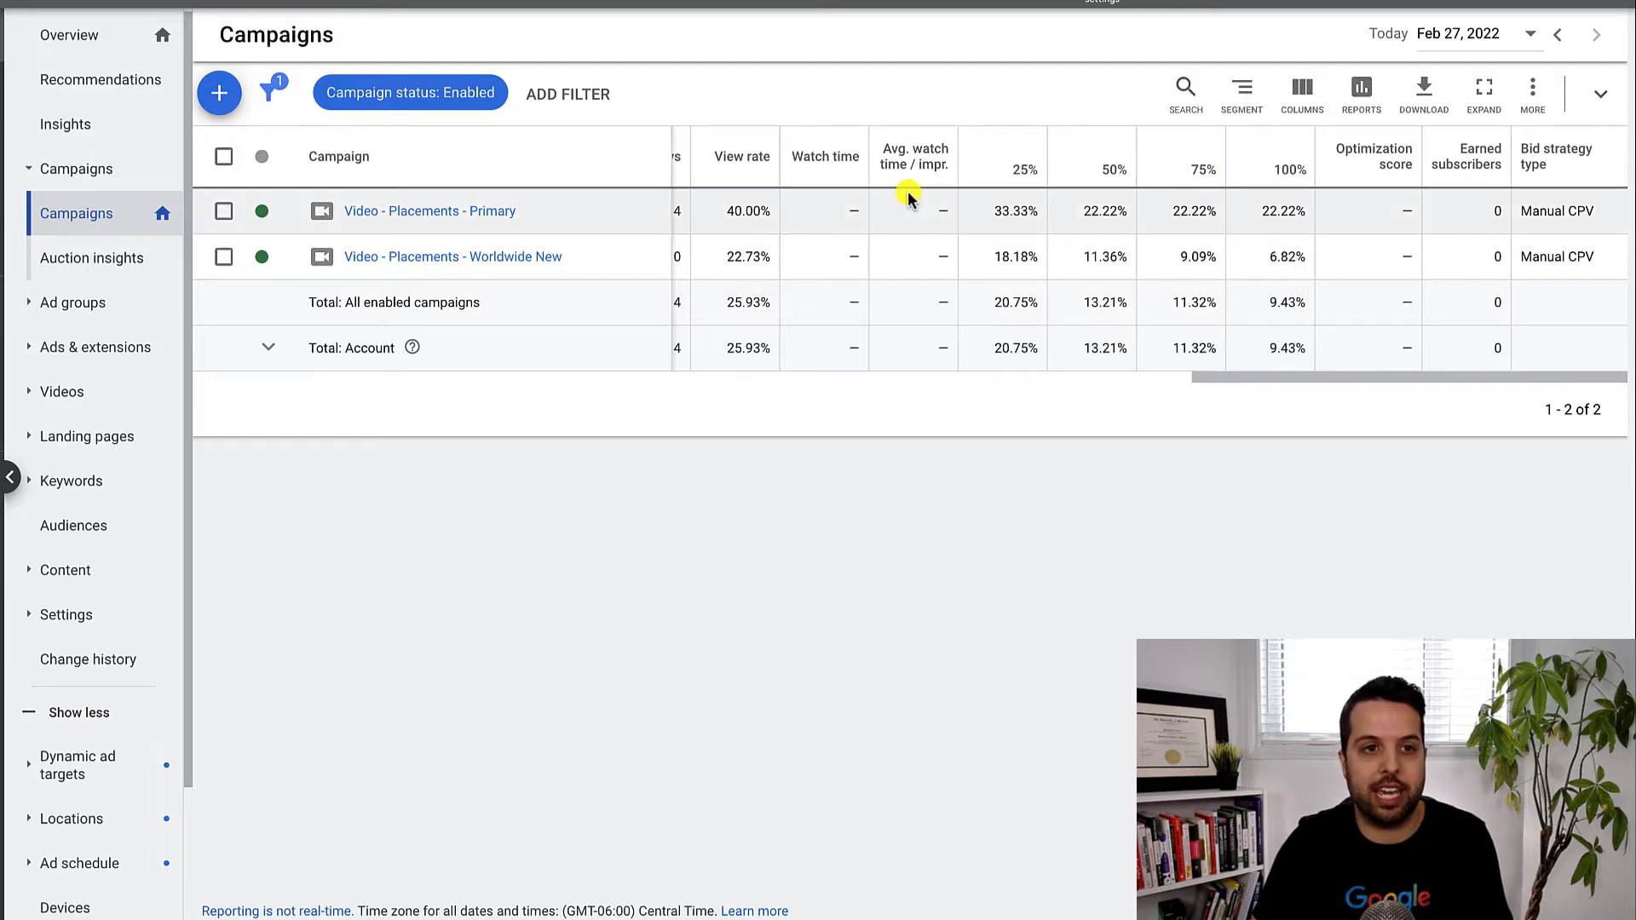
Reach the Modify columns editor and its Custom columns category for the campaigns table
left_click(1301, 92)
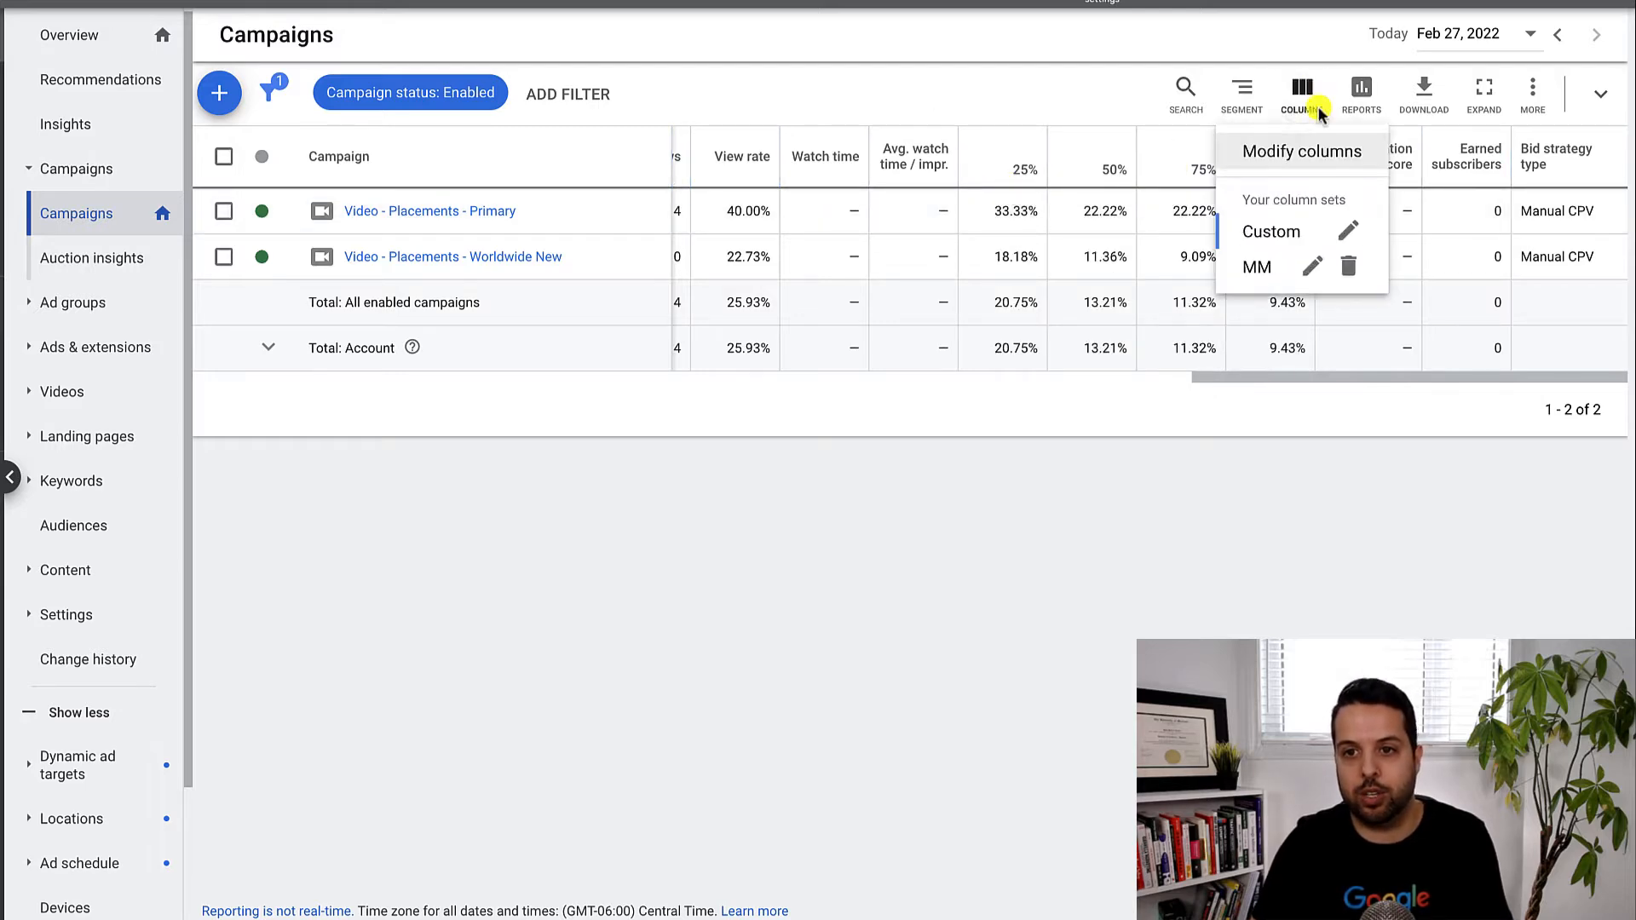
left_click(1302, 151)
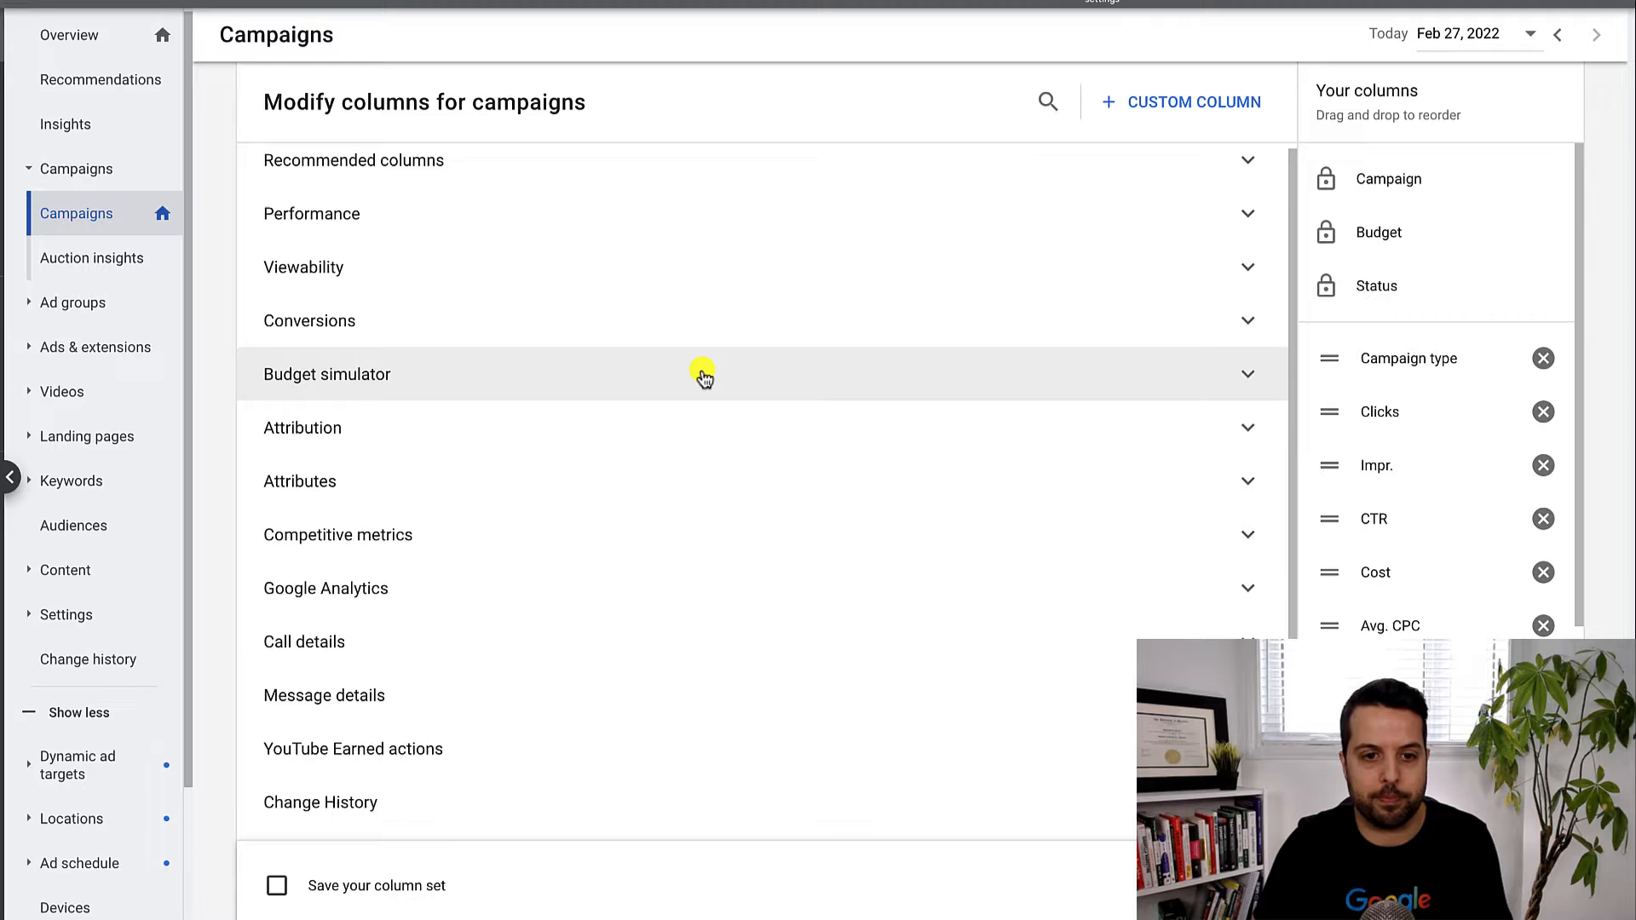
scroll("down", 3)
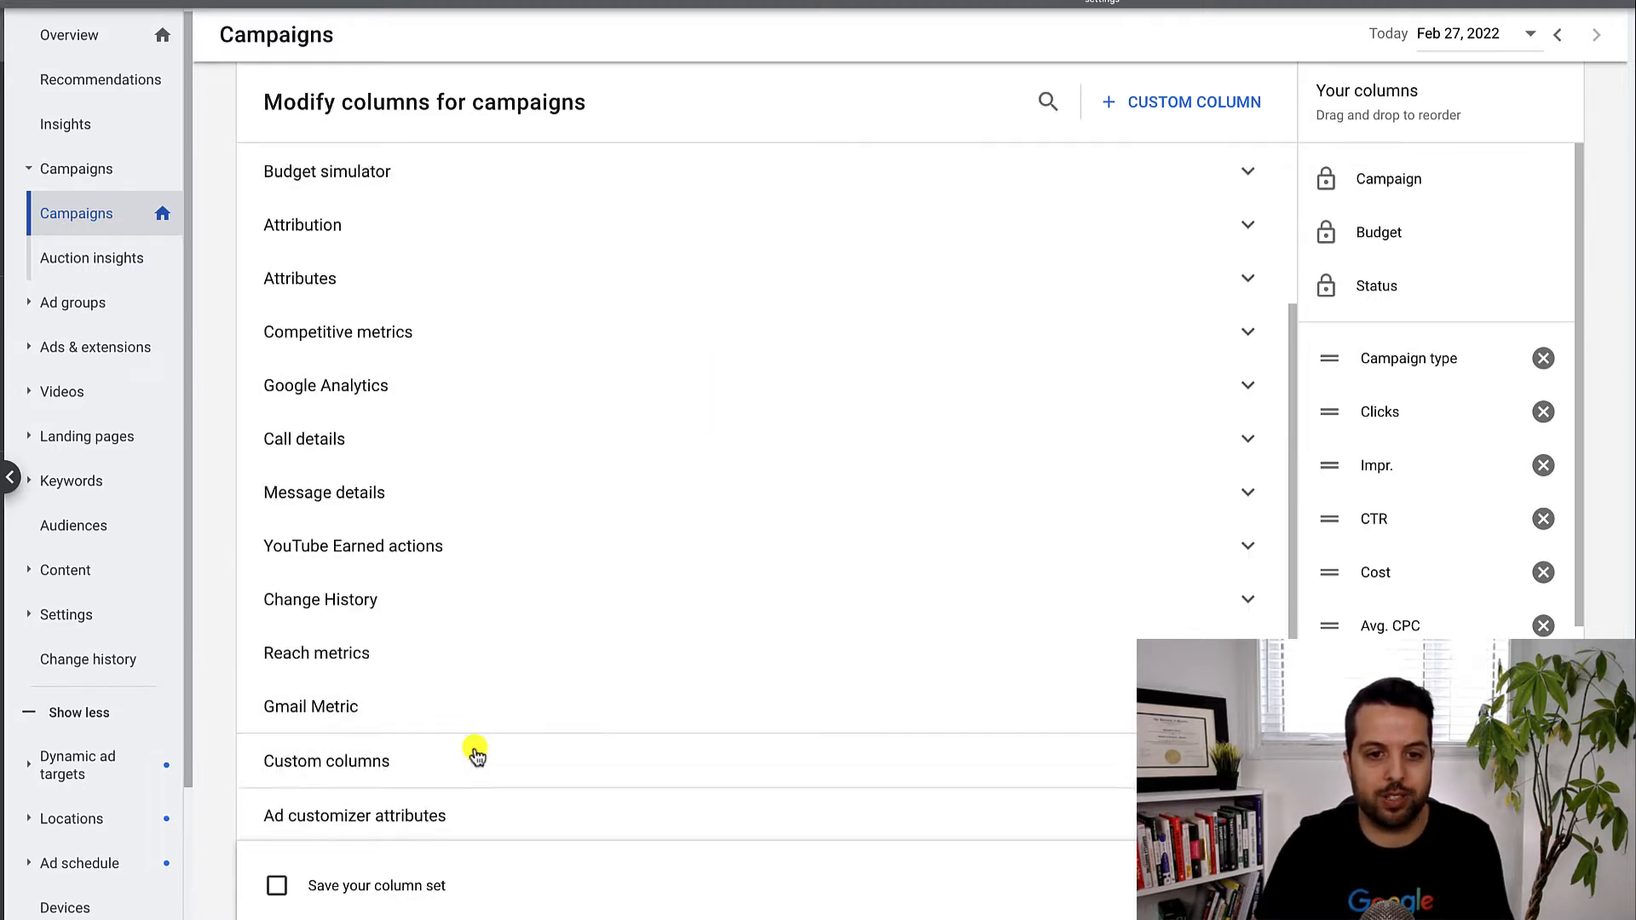
Create a new custom column named 'Monthly Budget'
left_click(1181, 101)
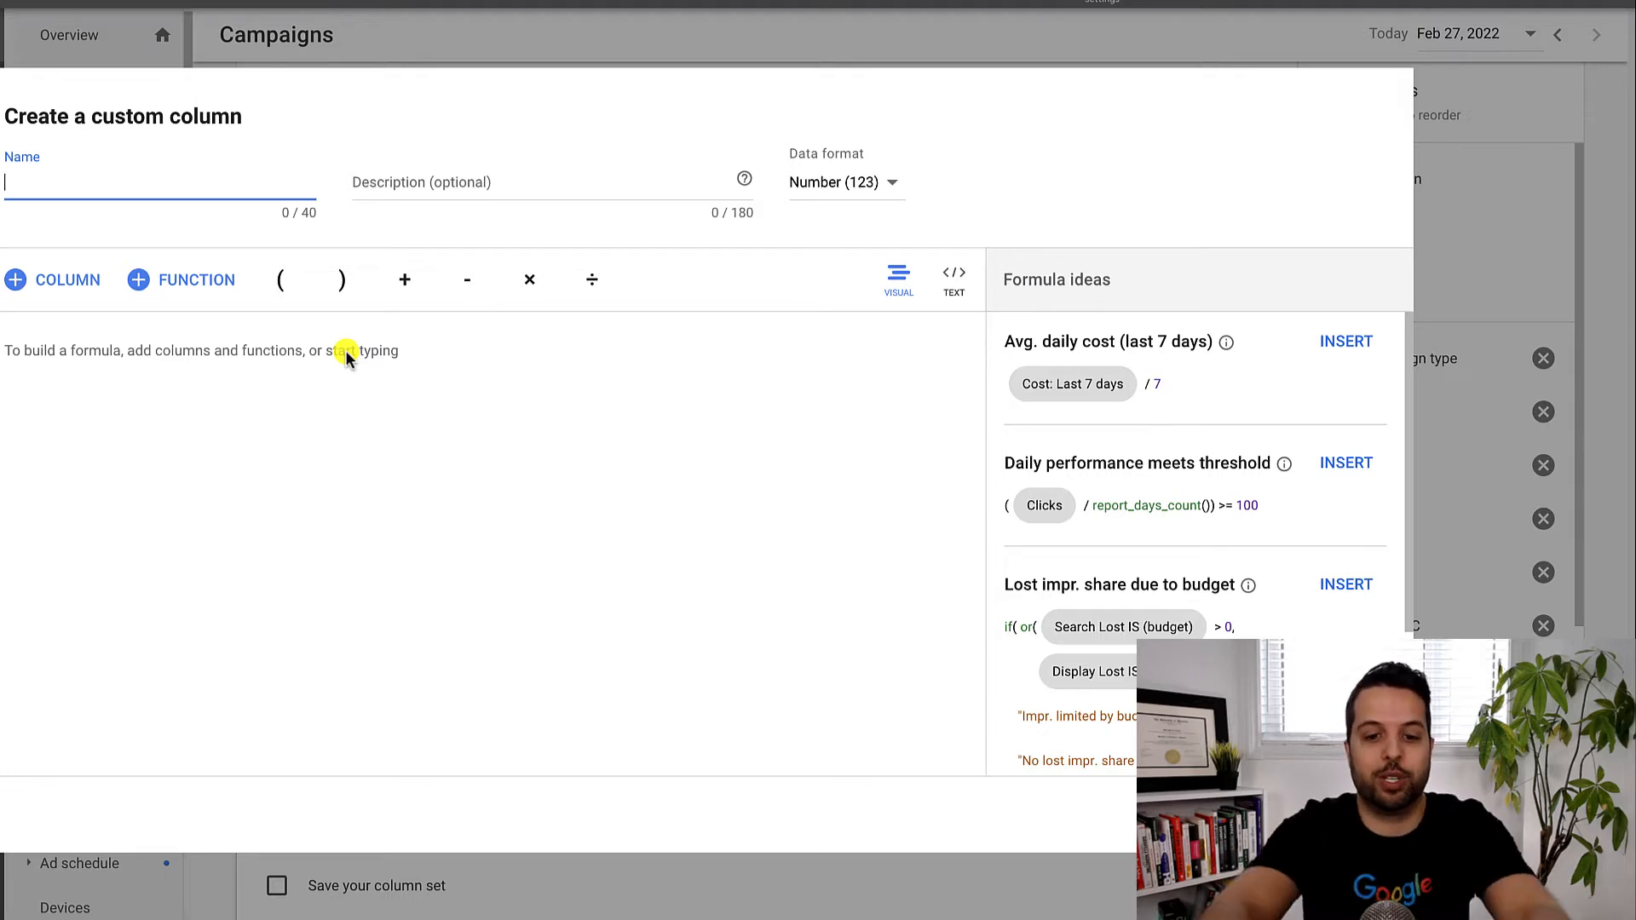
type("Monthly Budget")
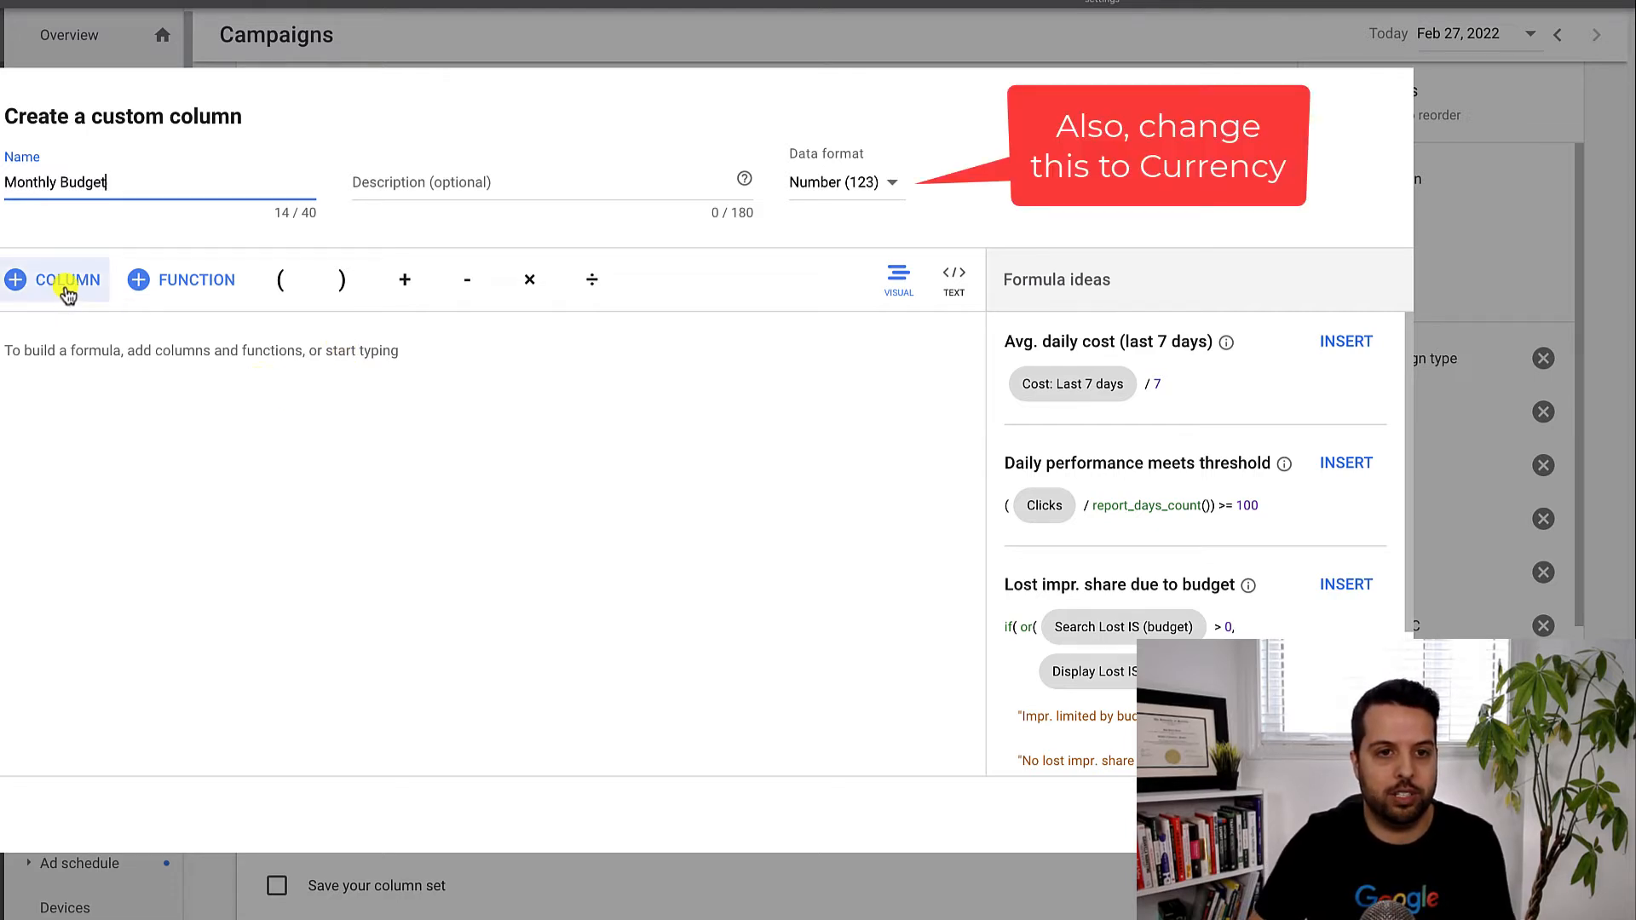
Build the formula as Daily Budget * 30.4
left_click(53, 279)
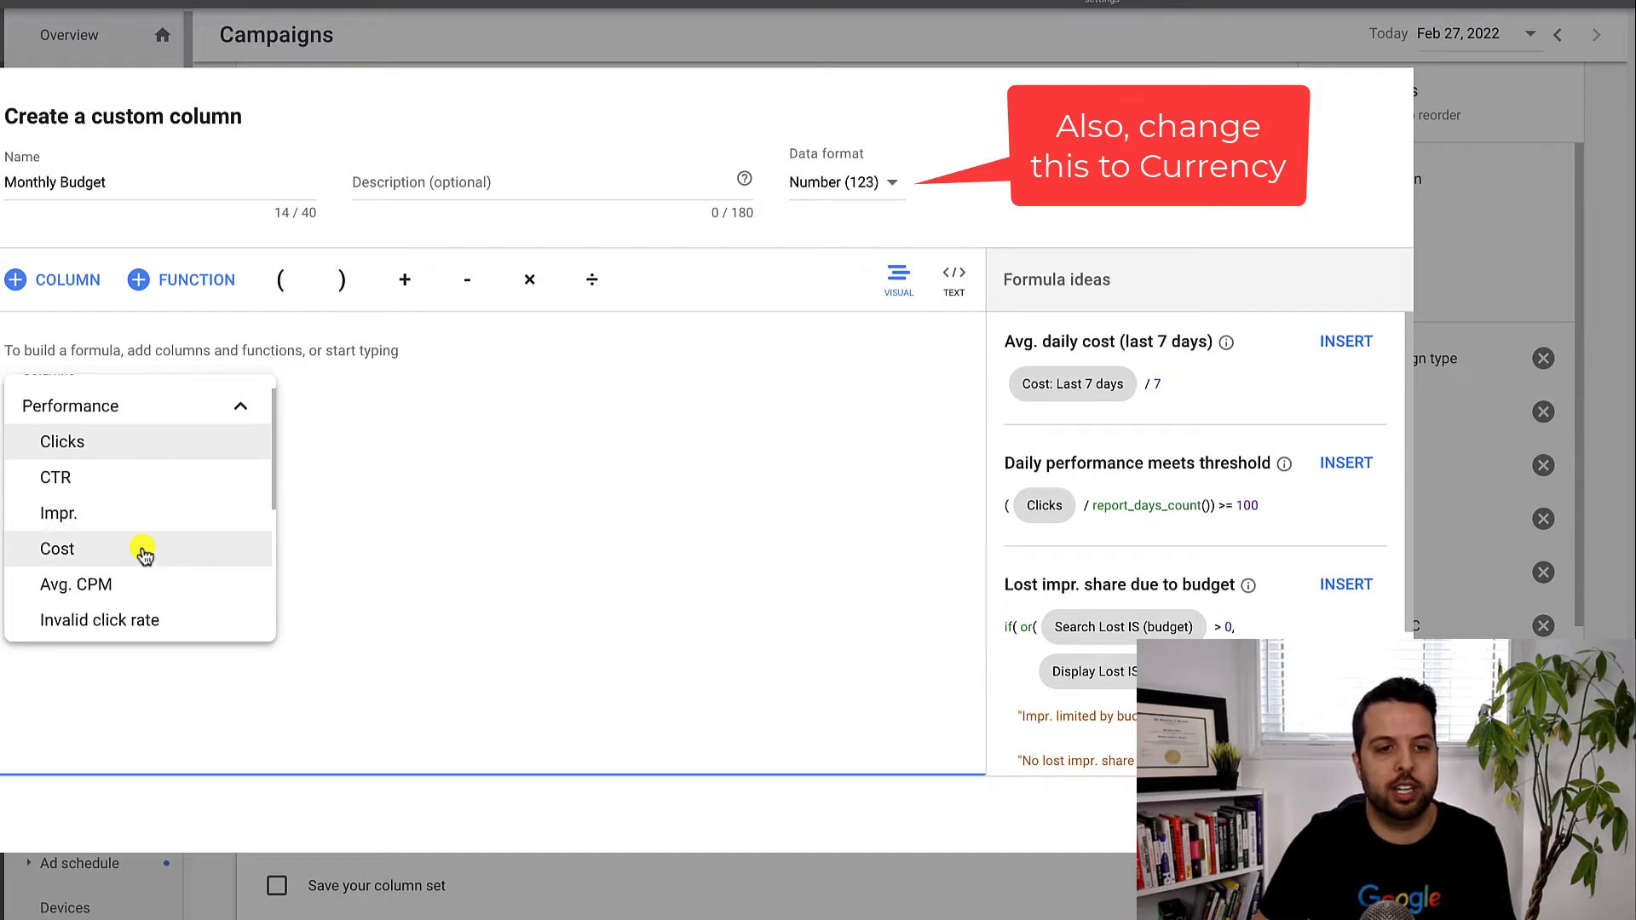
scroll("down", 3)
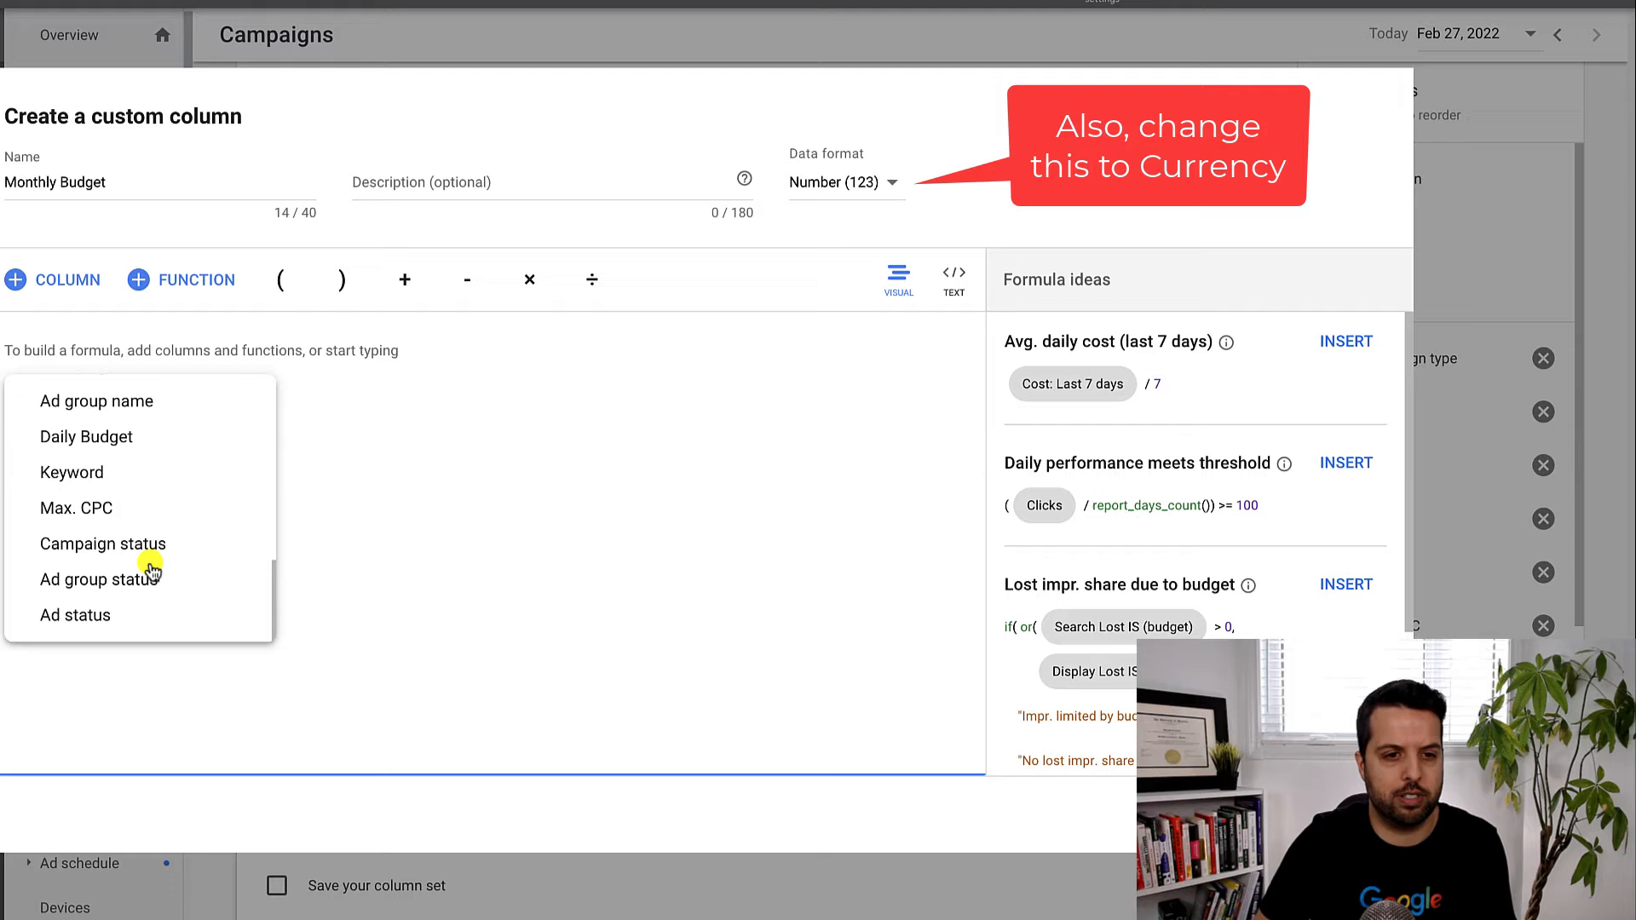
left_click(85, 436)
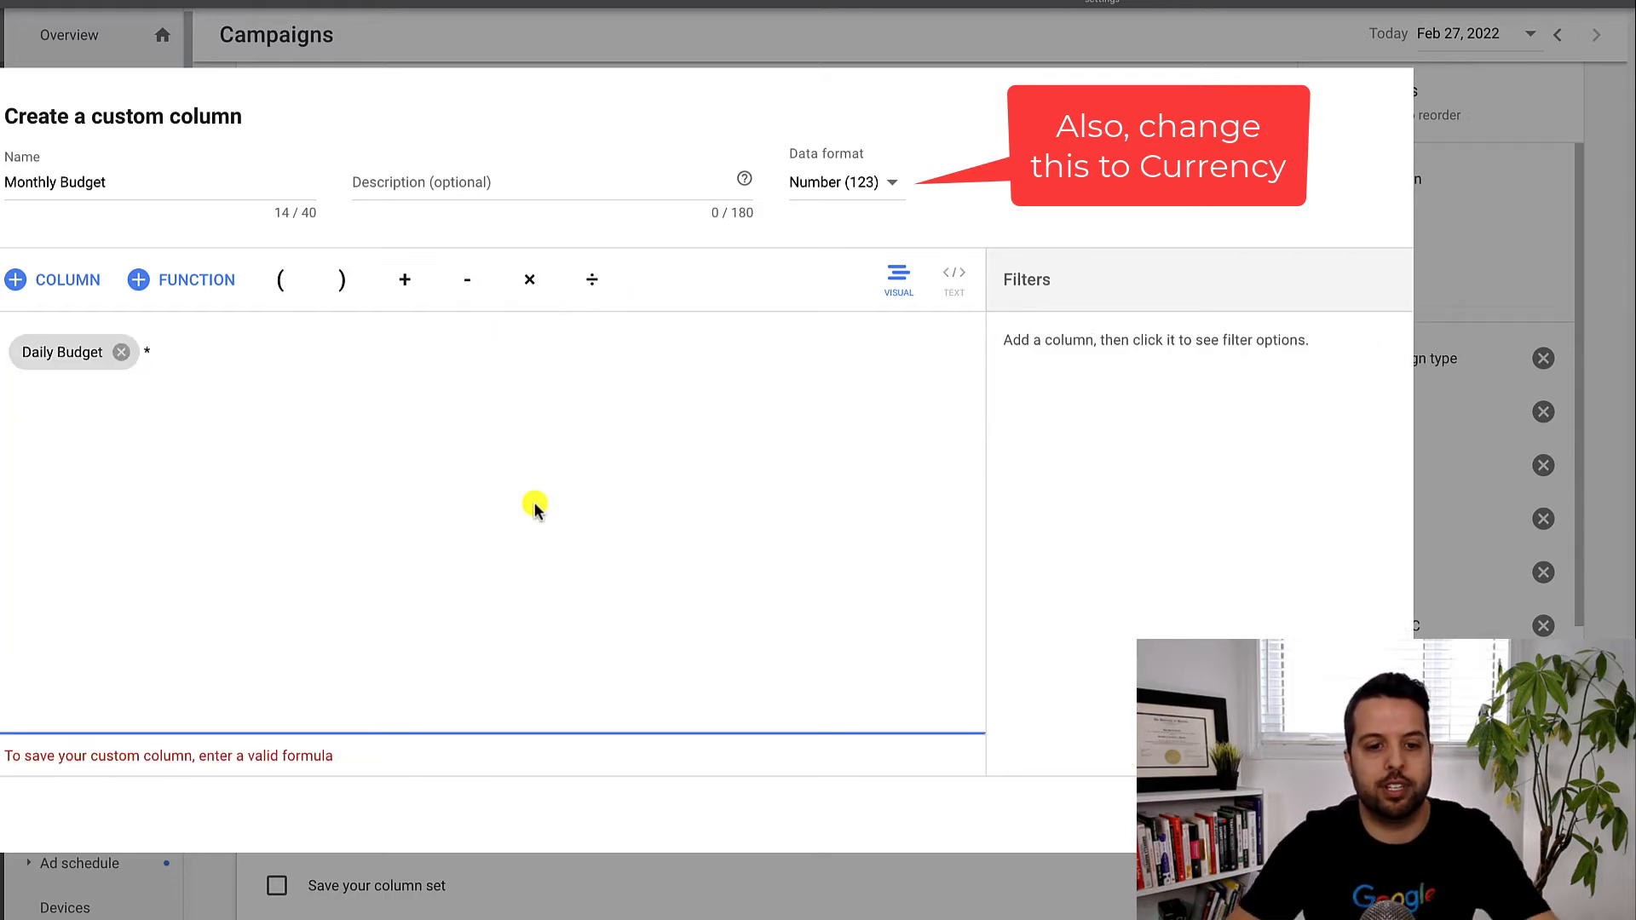
type("*30.4")
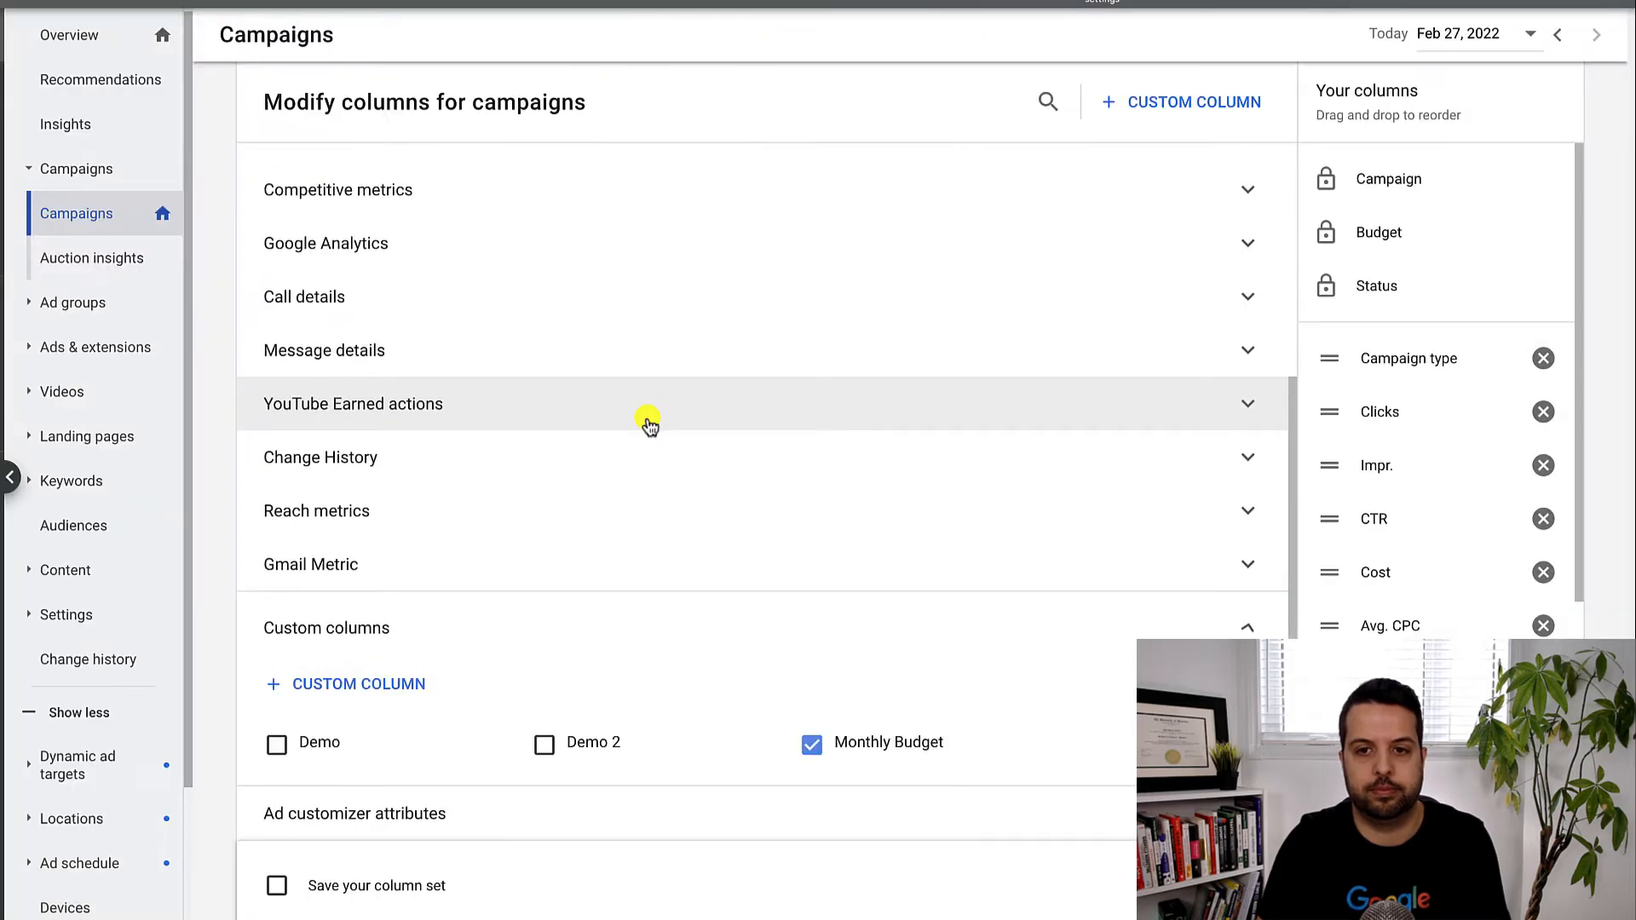
mouse_move(367, 847)
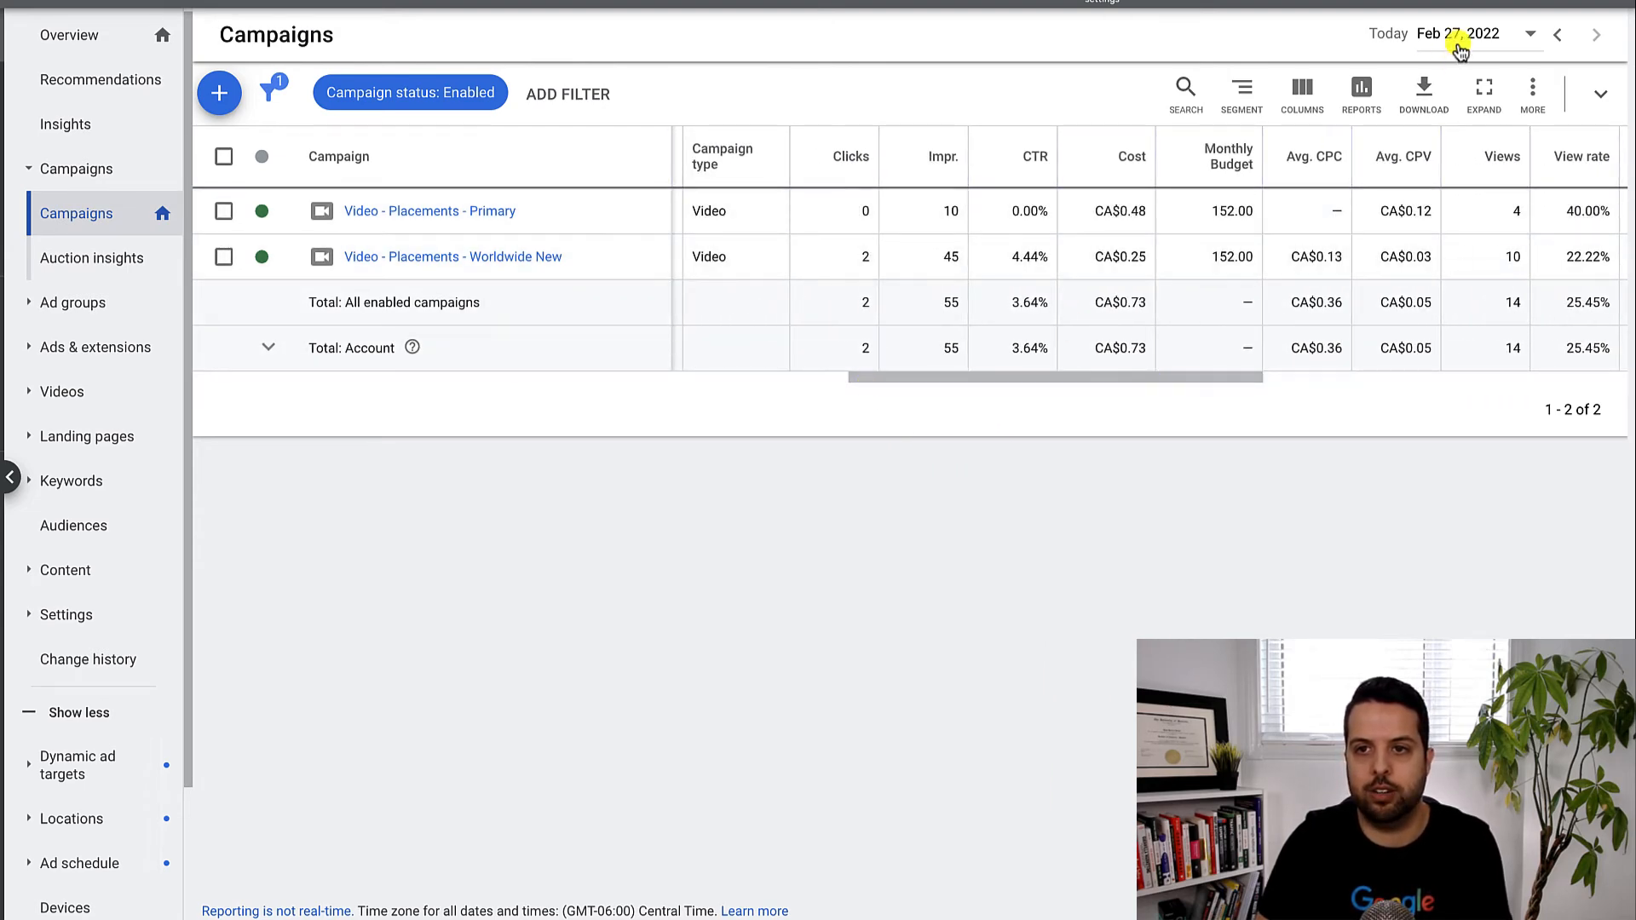
Set the date range to Last 30 days and review the table's columns
left_click(1457, 33)
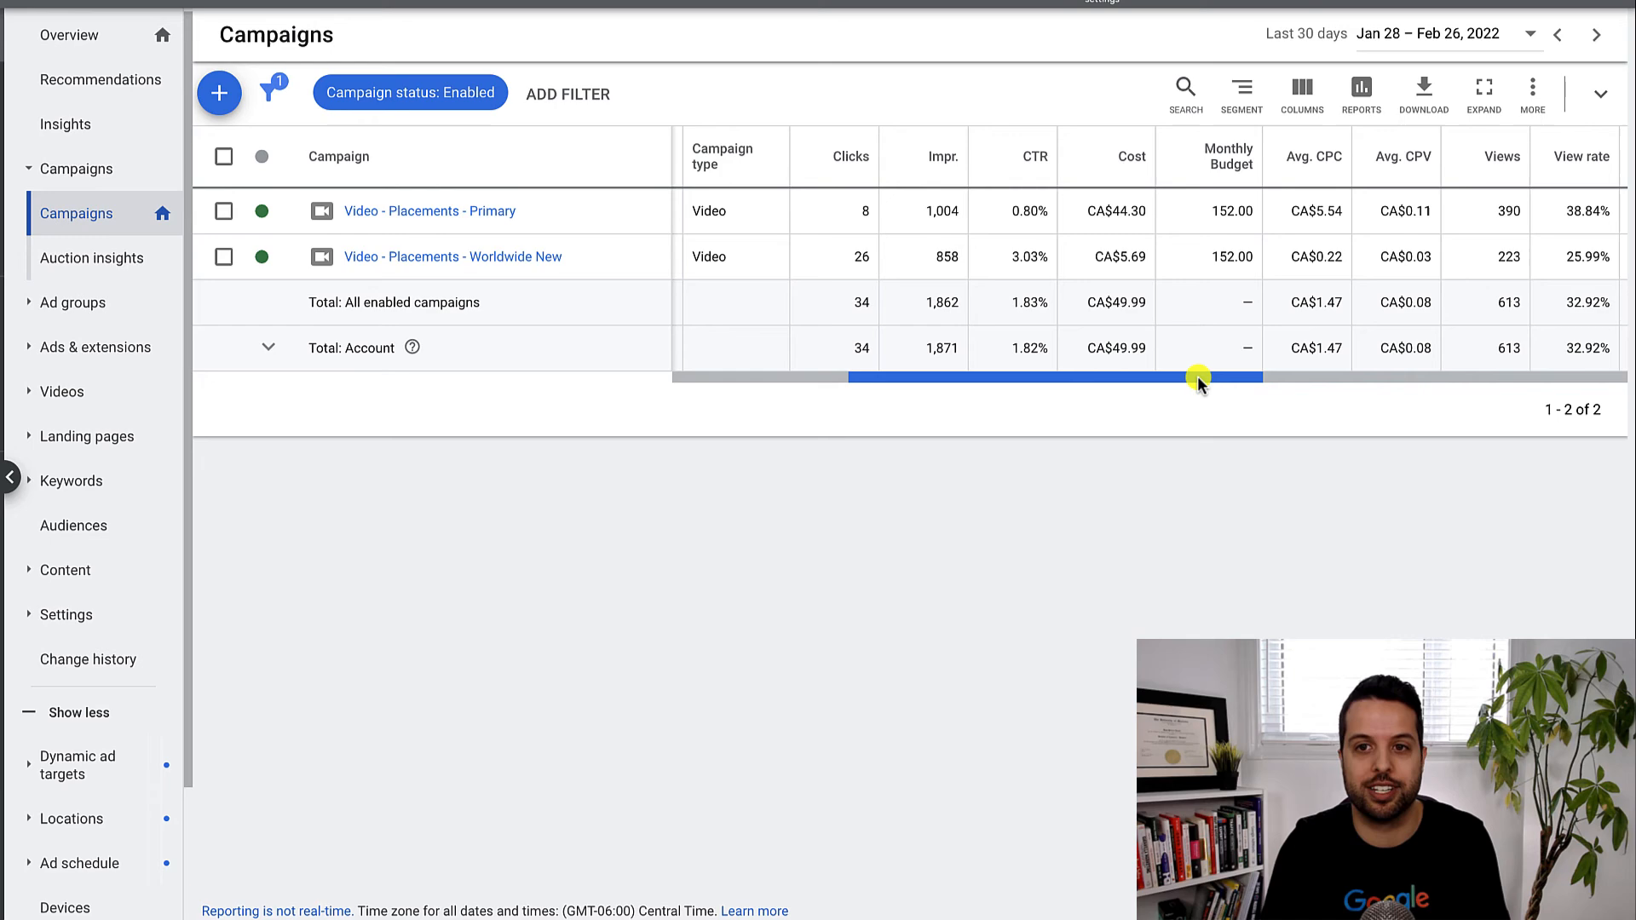
left_click_drag(1200, 376, 1090, 377)
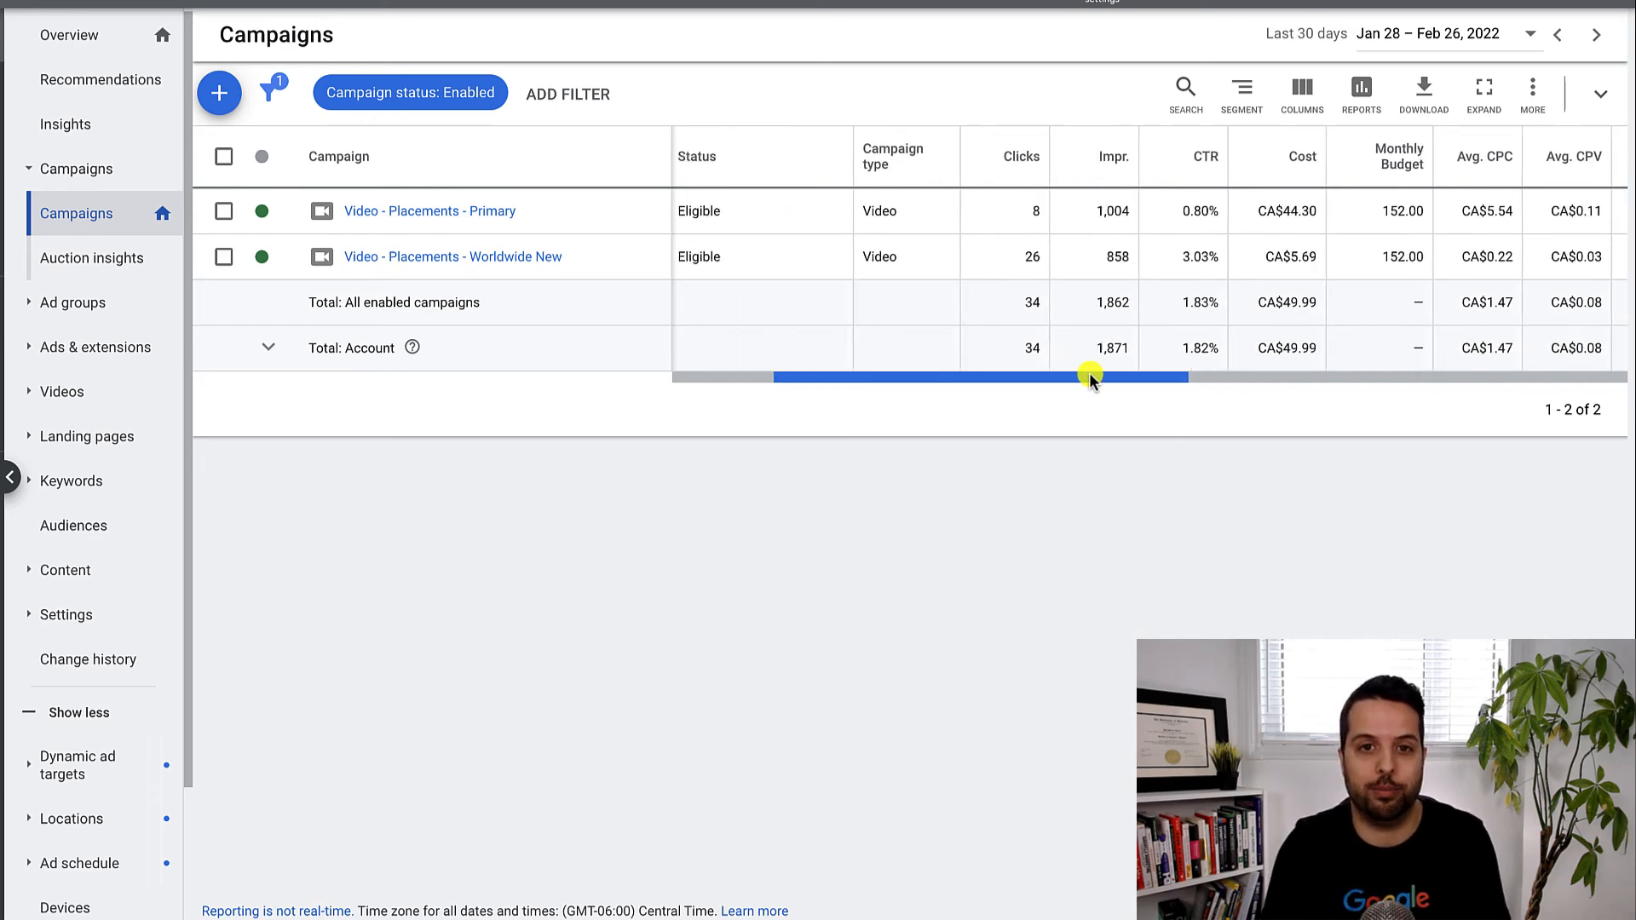